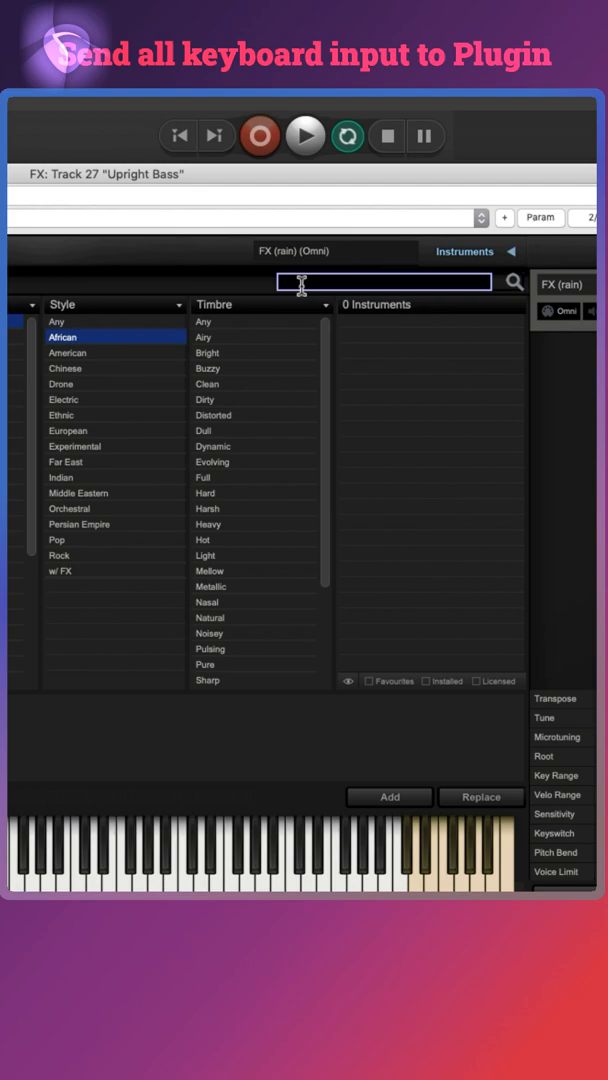
# Step: Enable 'Send all keyboard input to plug-in' for the Upright Bass track's FX window
pyautogui.write('upr')
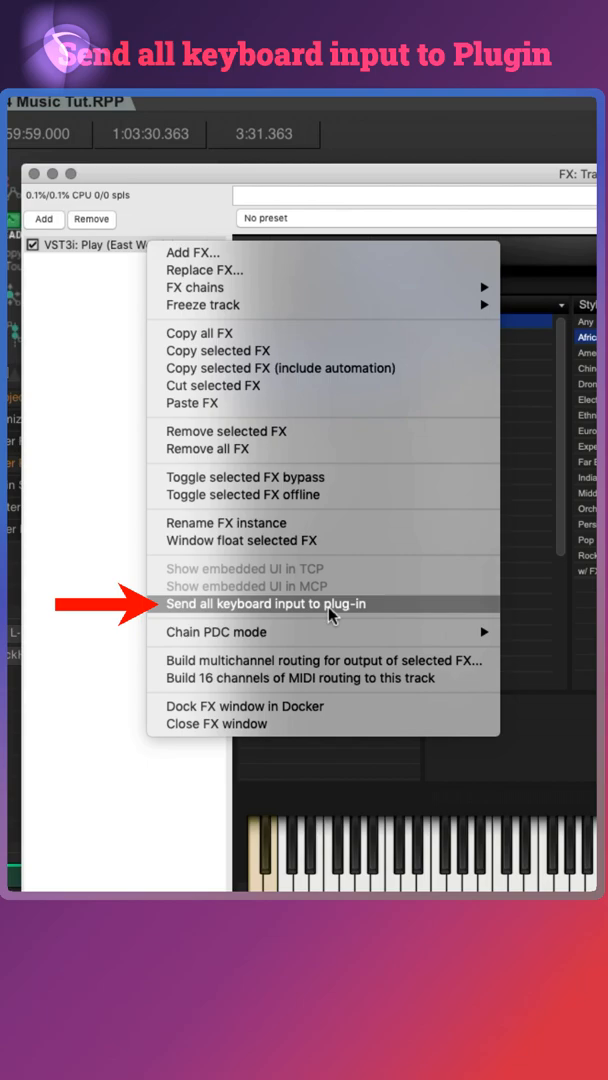
pyautogui.click(266, 604)
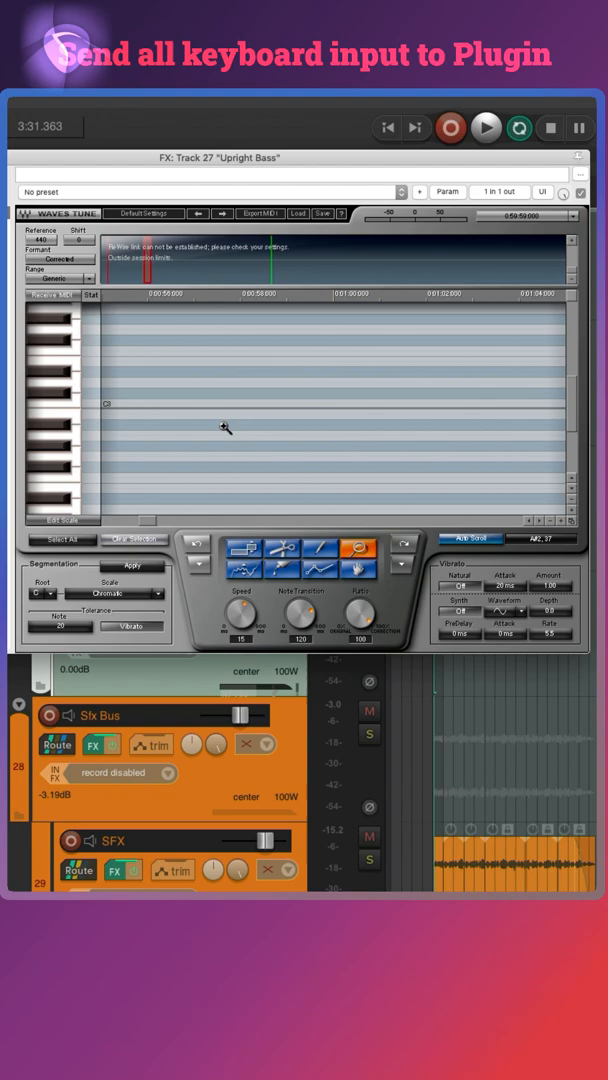